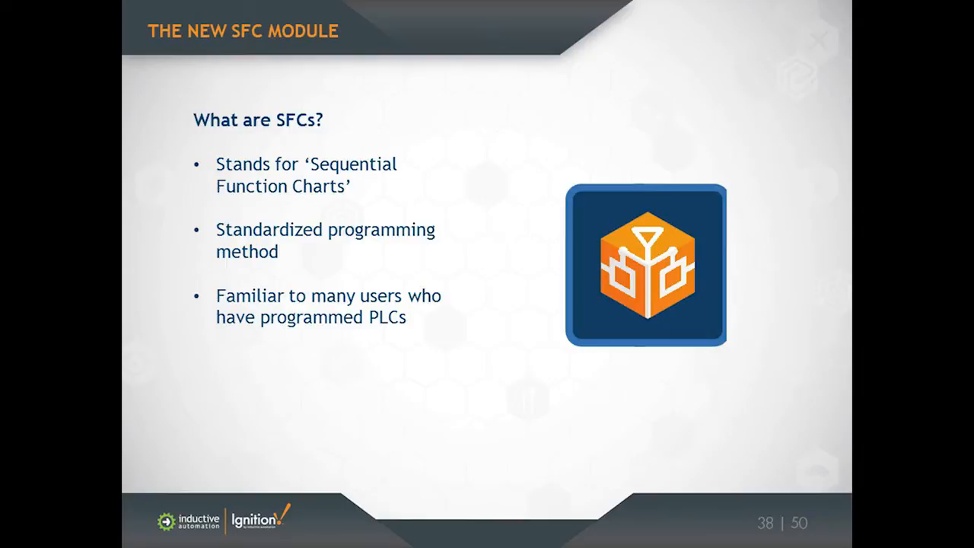
Advance the slideshow to slide 39, Why SFCs? with Ignition 7.7
key("Right")
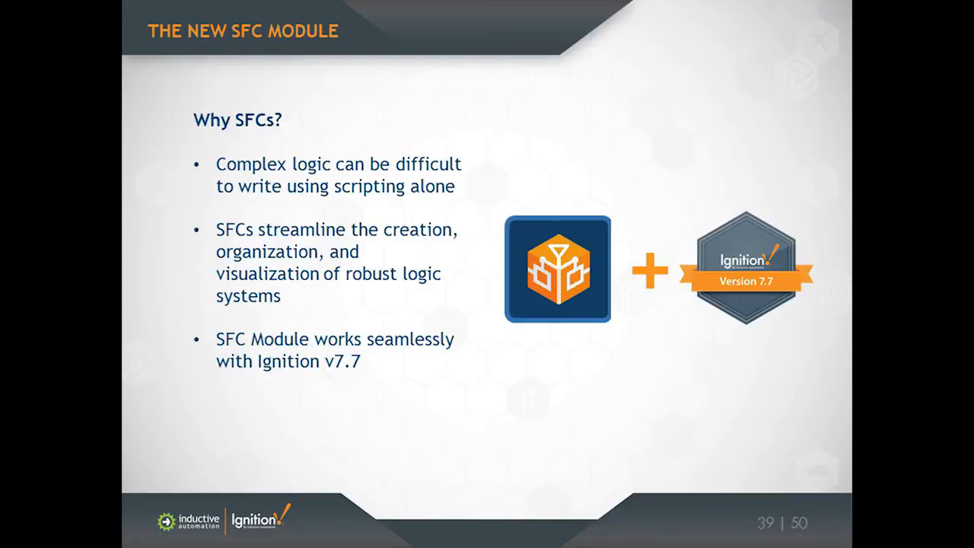
Advance to slide 40 listing steps, transitions, jumps and parallel branches
key("right")
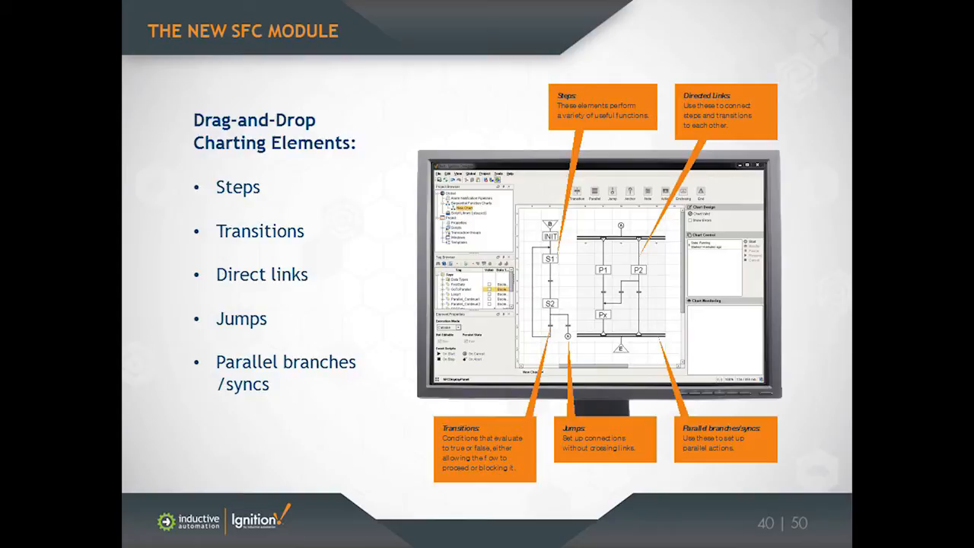
Advance to slide 42 on multiple chart instances, monitoring and hot-editing
key("right")
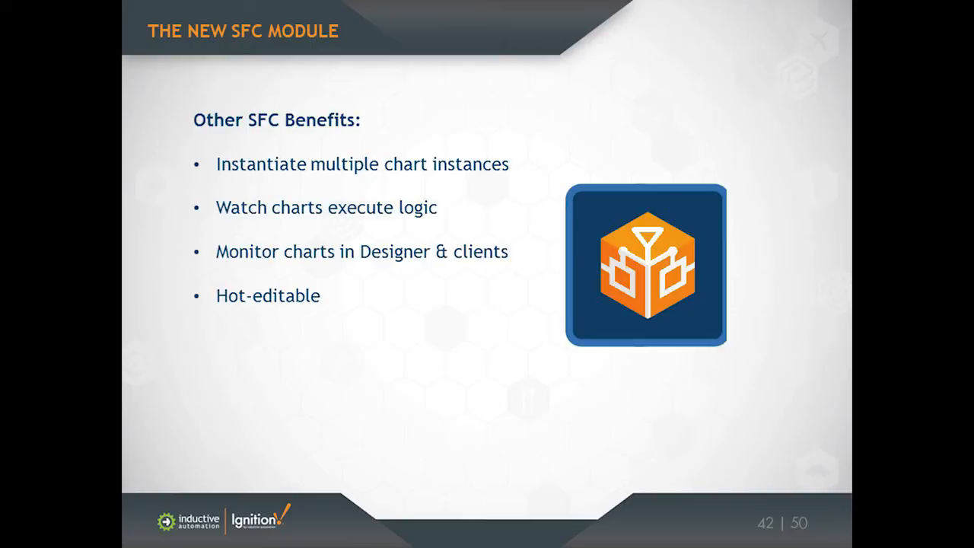
Switch to the live Demo77 client trending dischargePressure and tempInlet
key("Right")
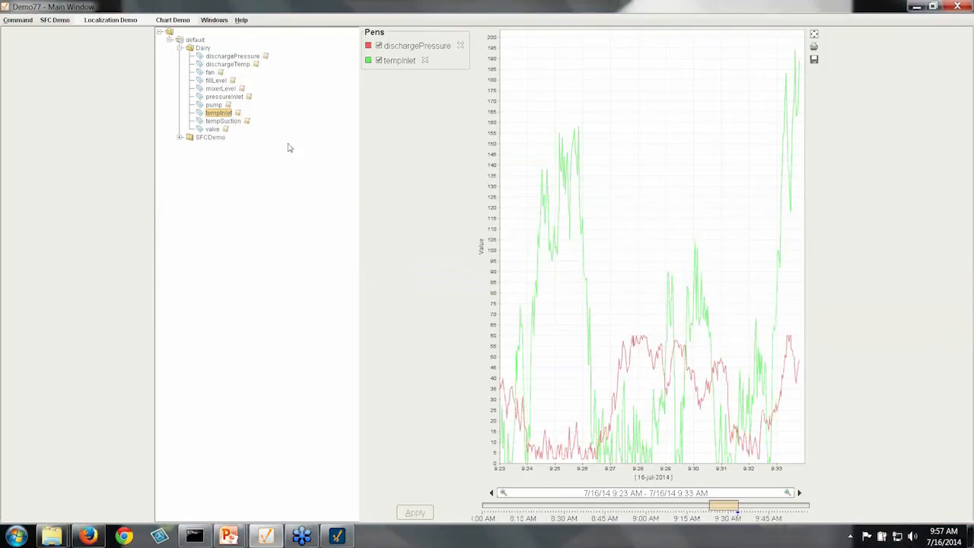
Show the SFC Demo screen with its Start control and transition checkboxes
left_click(54, 19)
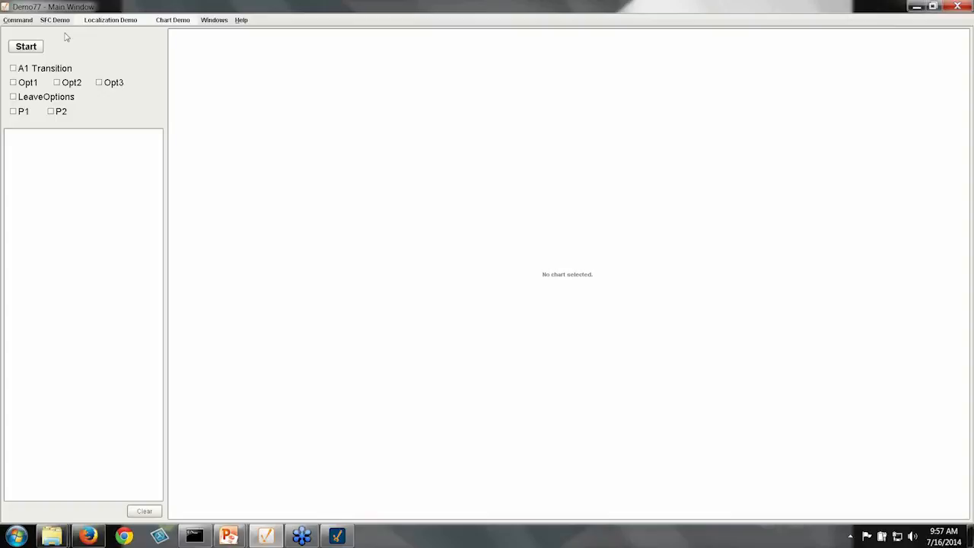
mouse_move(199, 206)
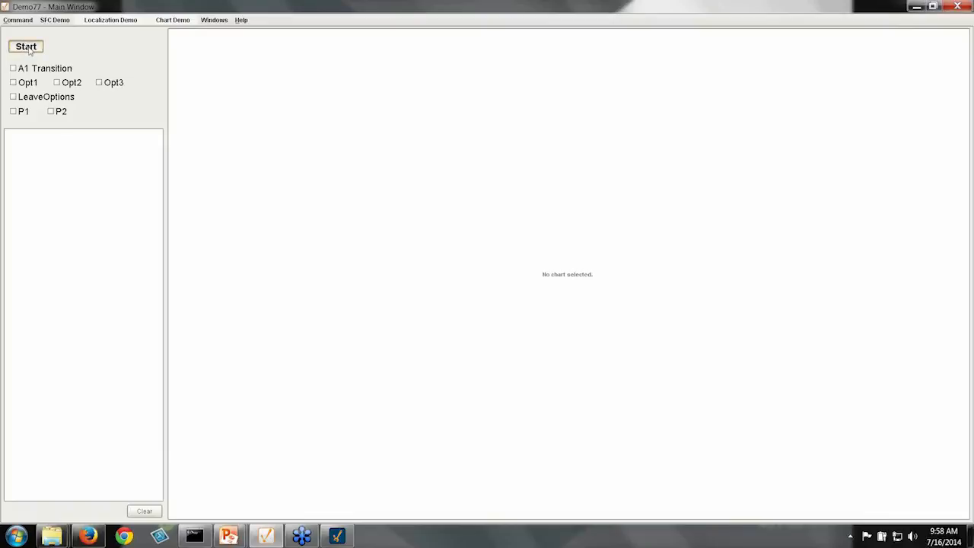
Start the SFC chart so step A1 runs and logs "Step A1 ran."
left_click(26, 46)
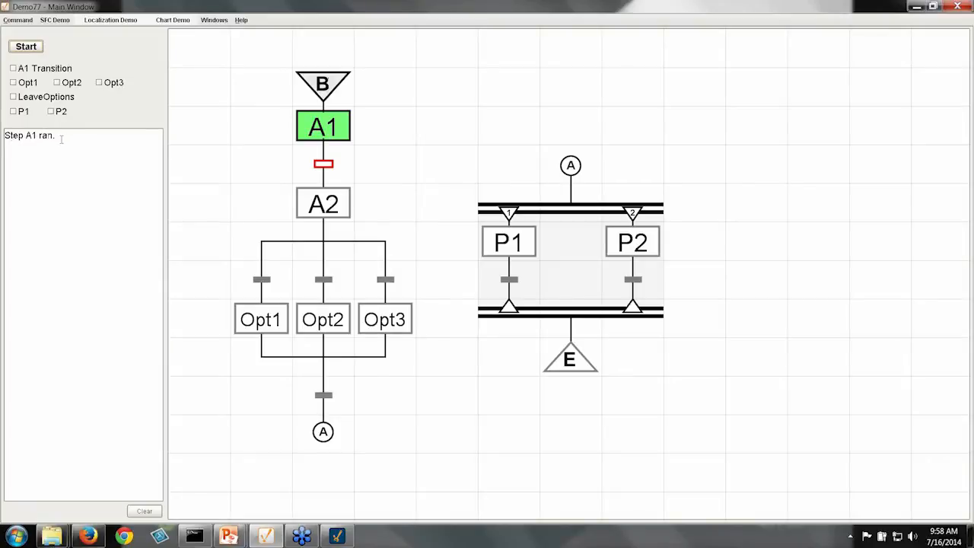
mouse_move(323, 163)
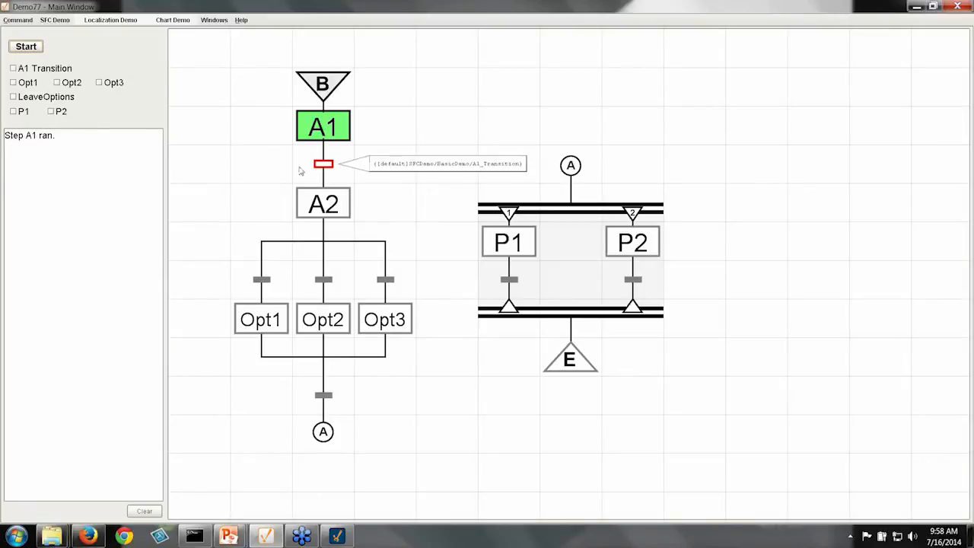
mouse_move(310, 180)
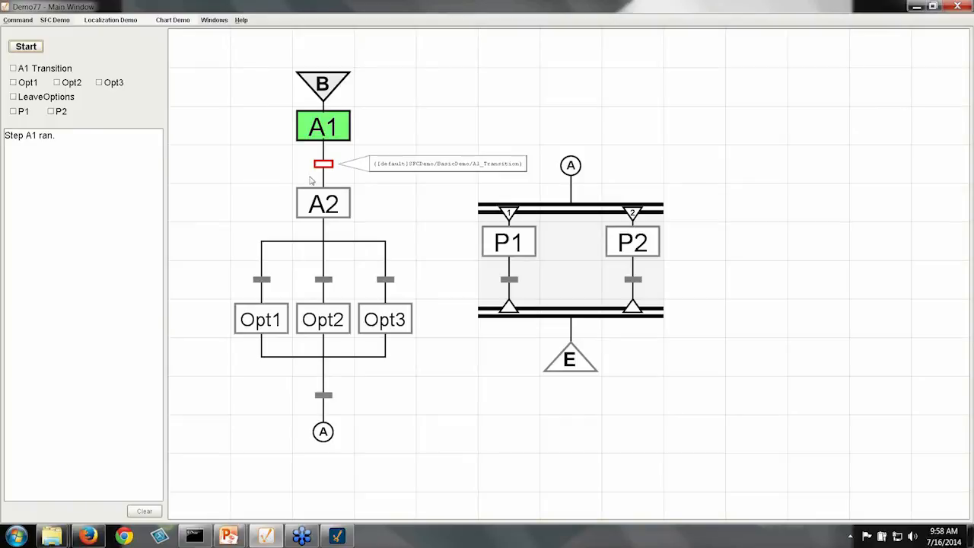
mouse_move(324, 173)
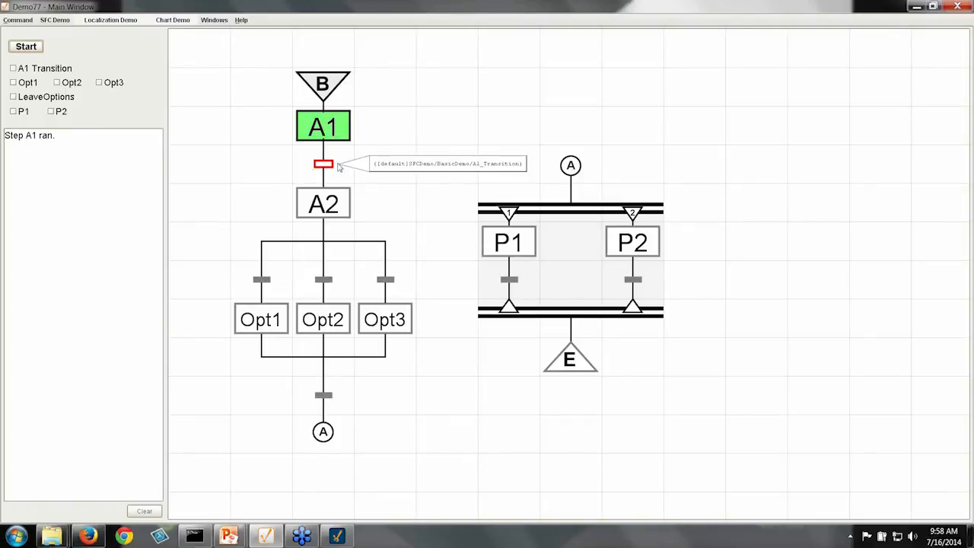
mouse_move(153, 102)
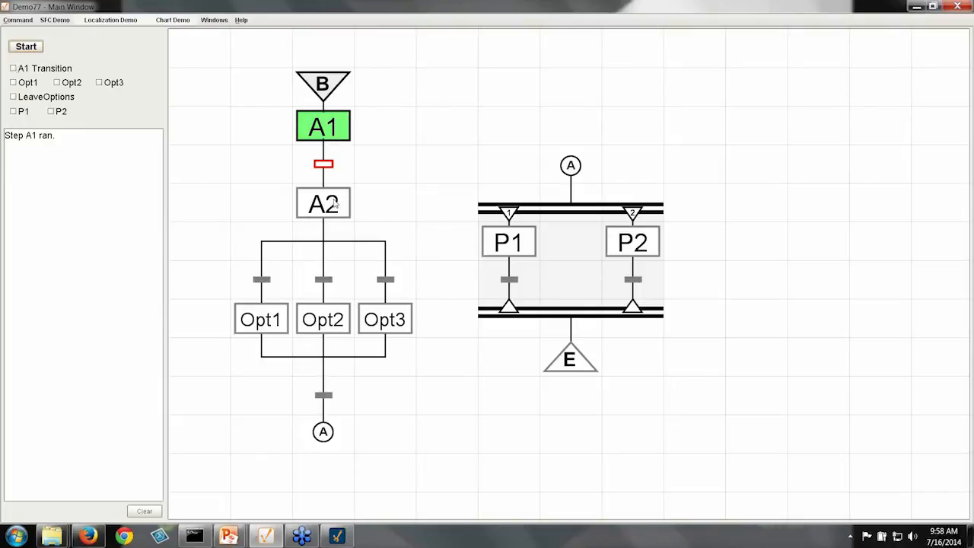
Enable the A1 Transition so A2 becomes active and logs "Step A2 still running"
left_click(13, 68)
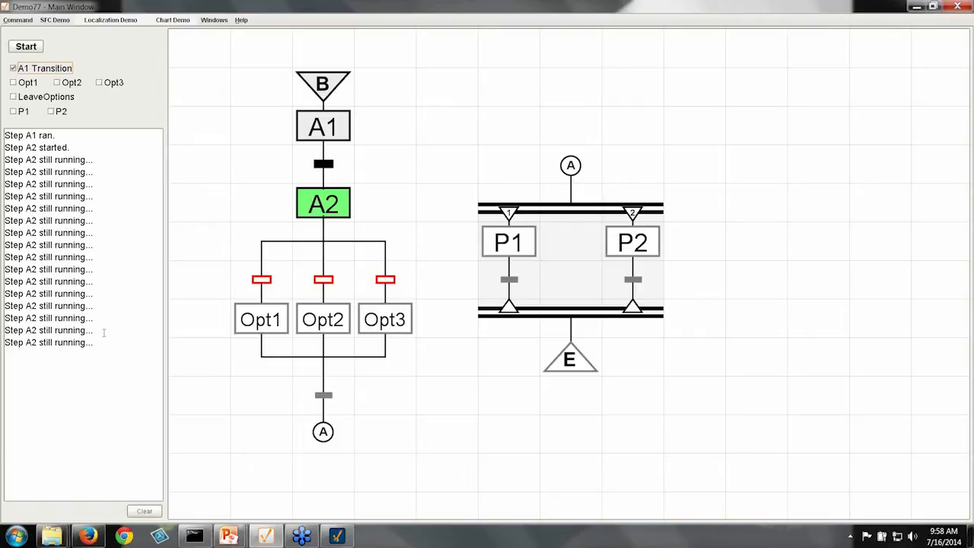
mouse_move(385, 279)
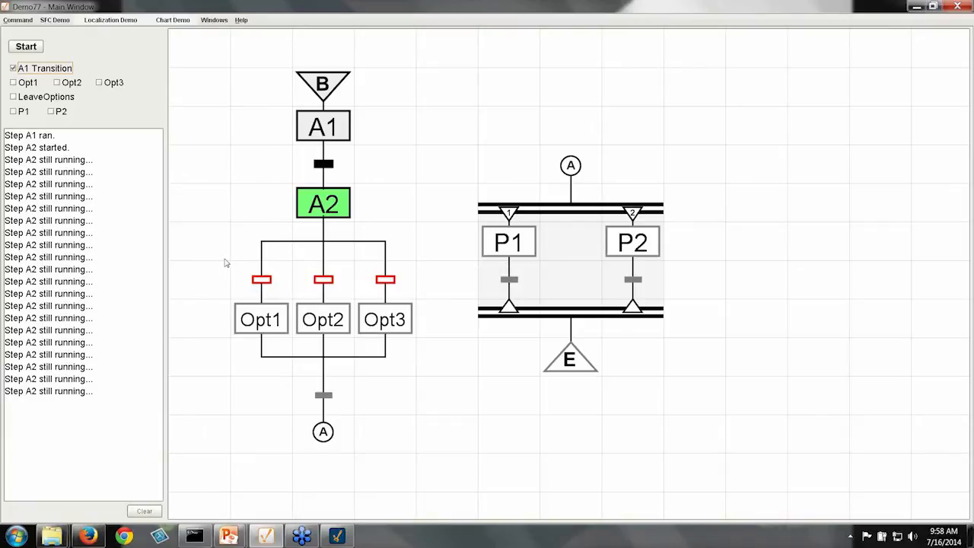
mouse_move(365, 259)
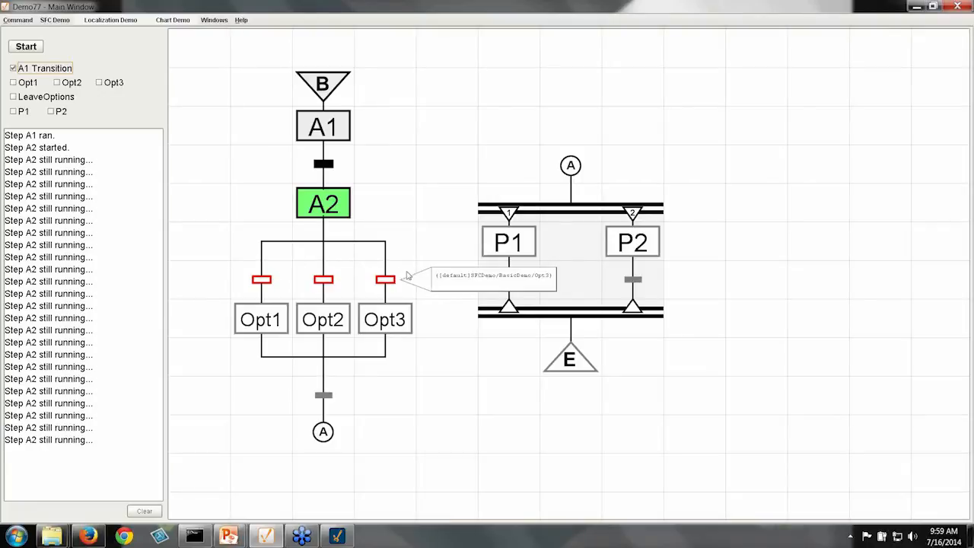
mouse_move(236, 351)
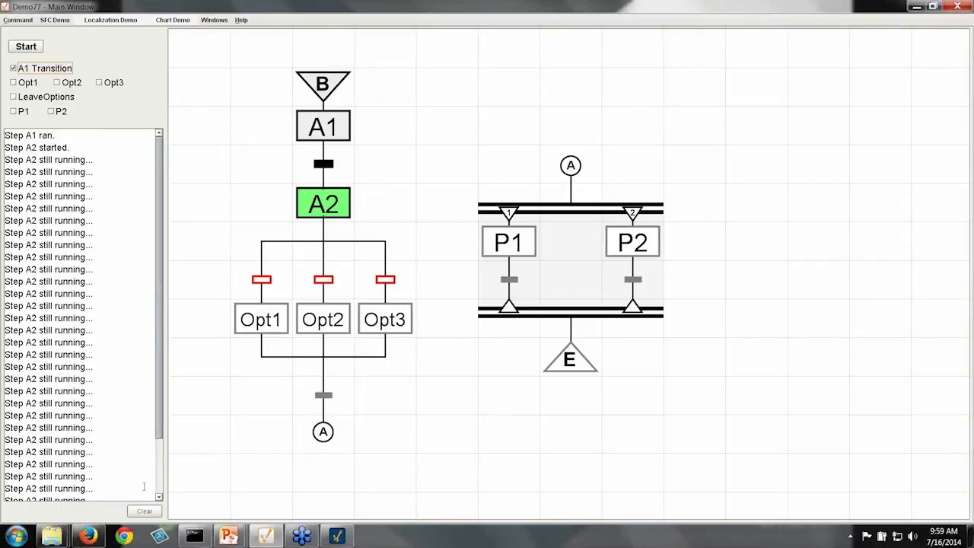
left_click(144, 510)
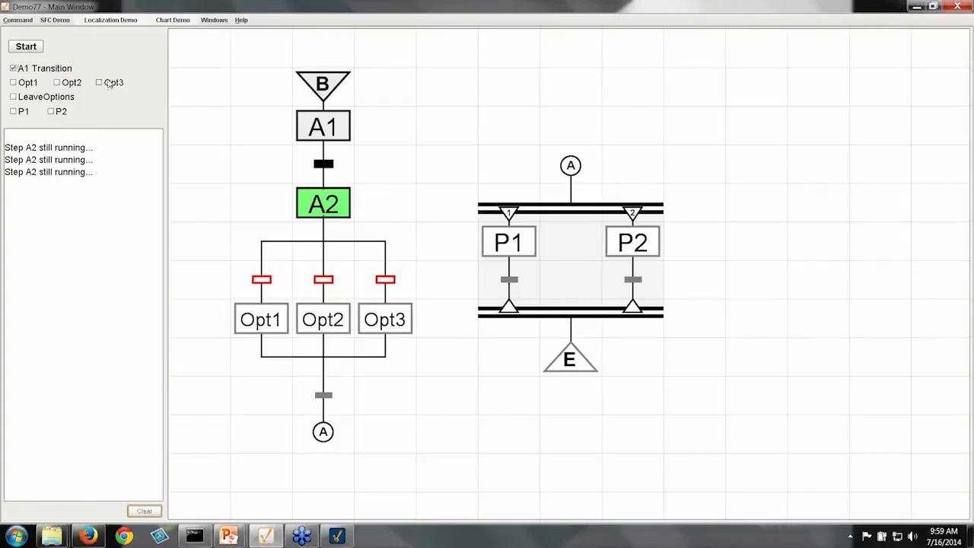
left_click(99, 82)
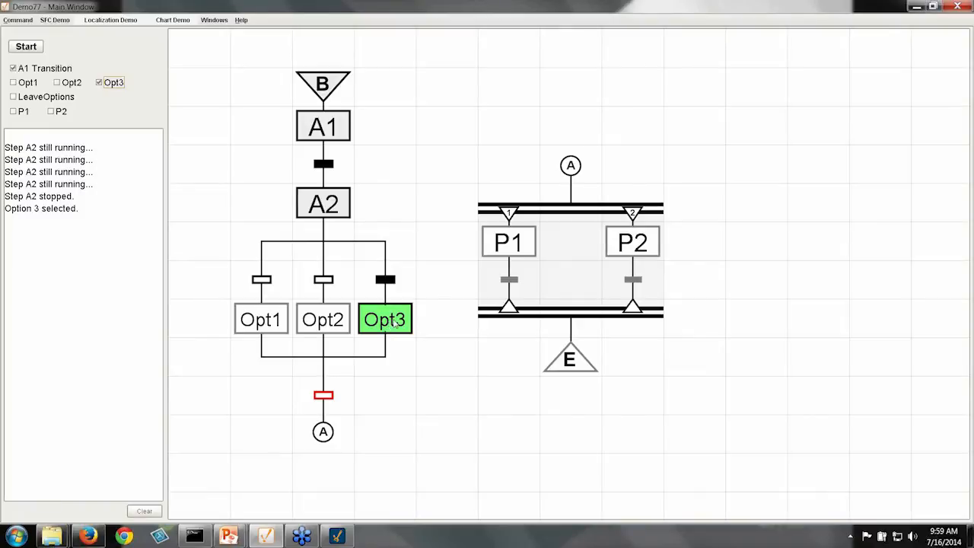
mouse_move(378, 361)
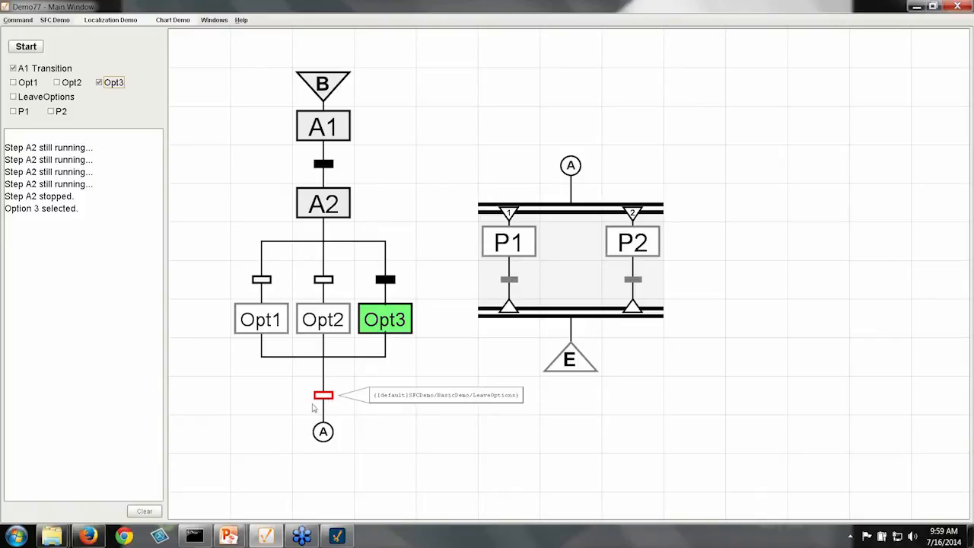
mouse_move(338, 450)
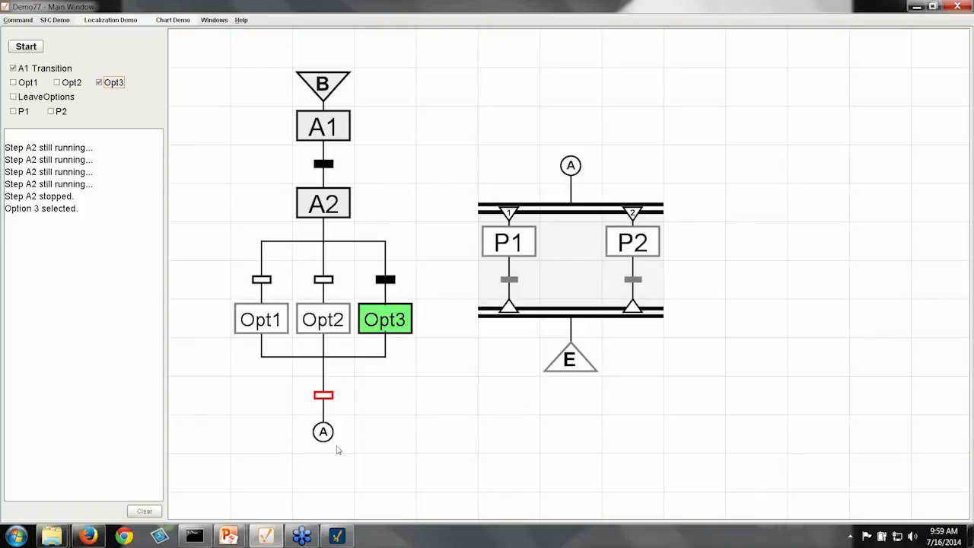
mouse_move(336, 445)
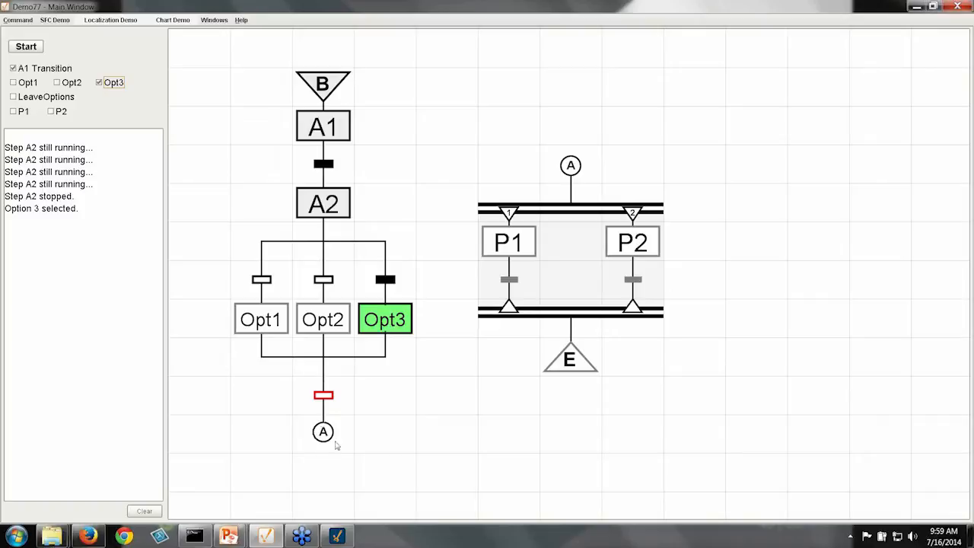
mouse_move(337, 433)
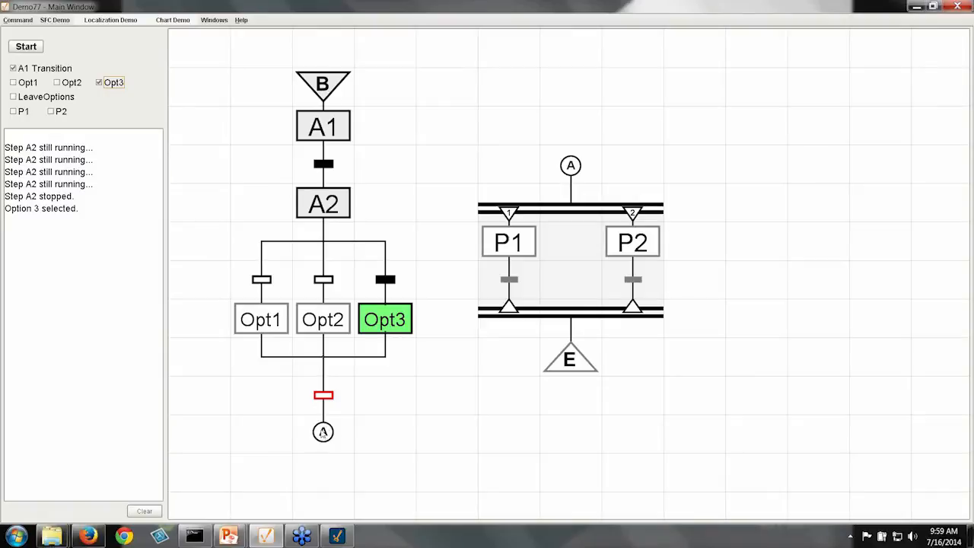
mouse_move(574, 154)
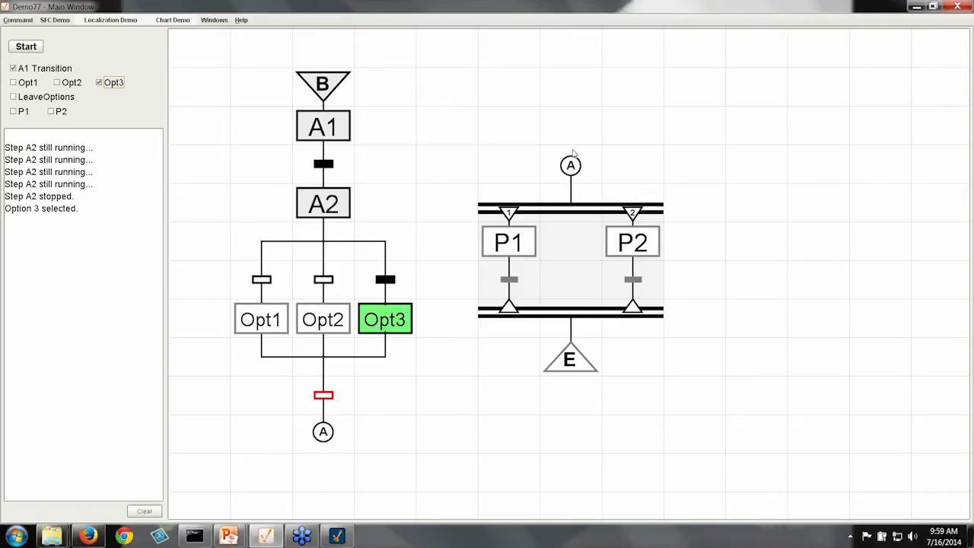
mouse_move(567, 177)
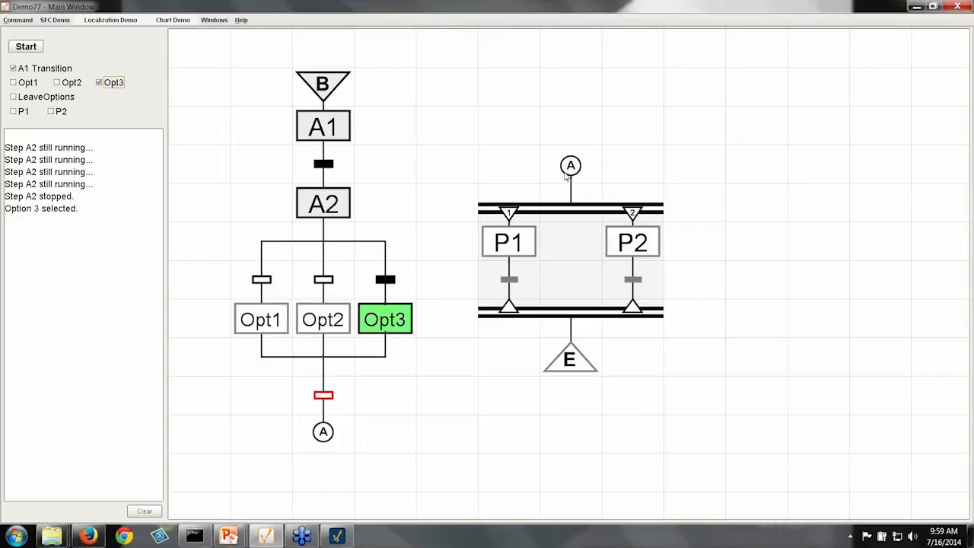
mouse_move(570, 172)
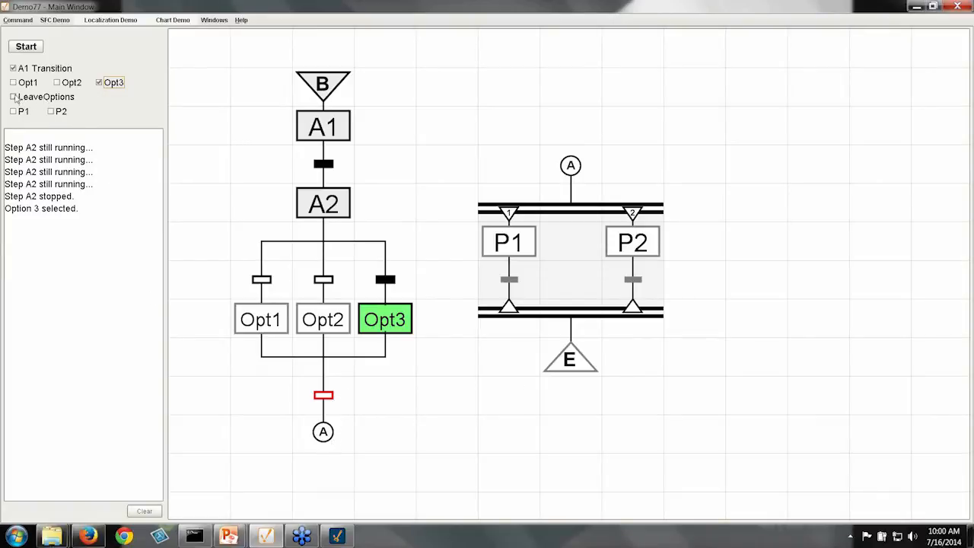
Tick LeaveOptions, P1 and P2 so the parallel branch finishes and the chart reaches End
left_click(13, 97)
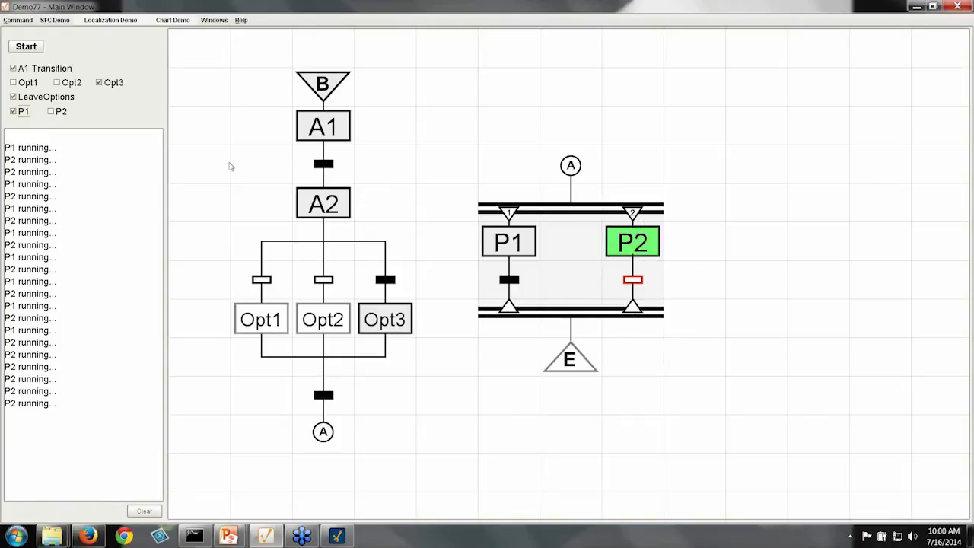
left_click(51, 111)
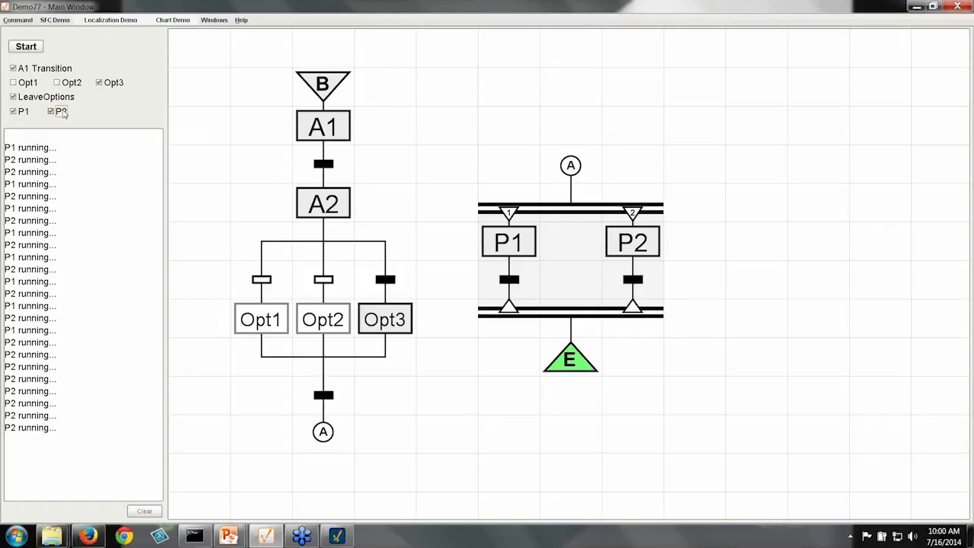
left_click(54, 19)
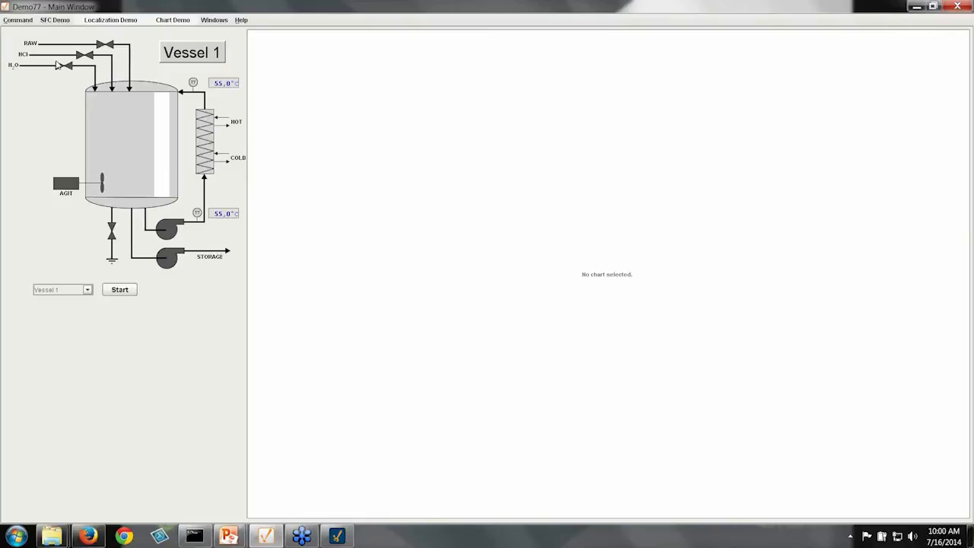
mouse_move(44, 88)
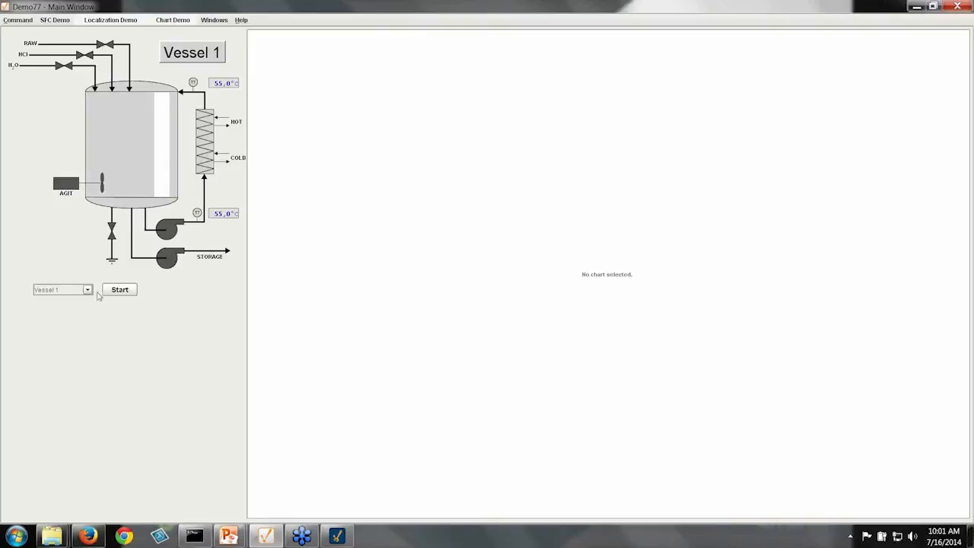
Navigate to the idle Vessel 1 process screen showing 55.0 °C readings
left_click(61, 290)
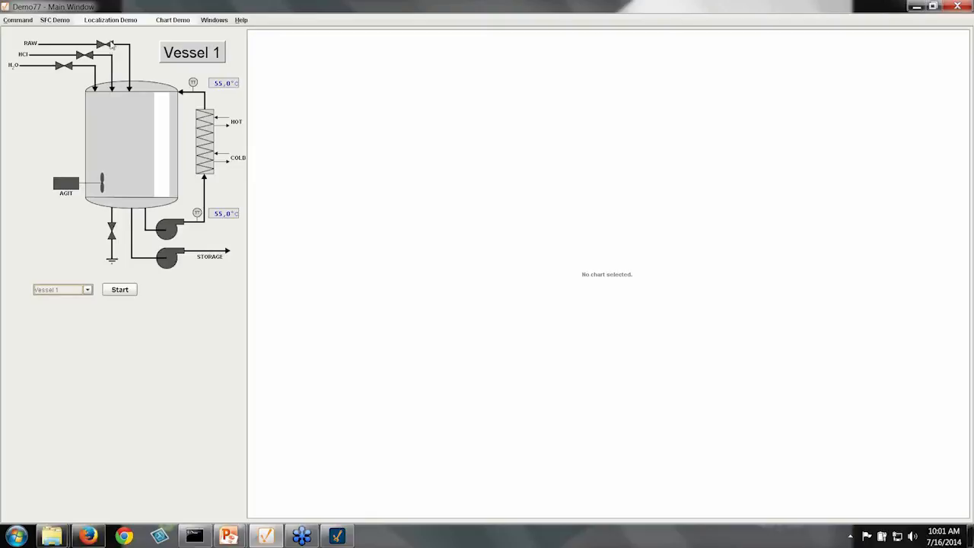
mouse_move(139, 199)
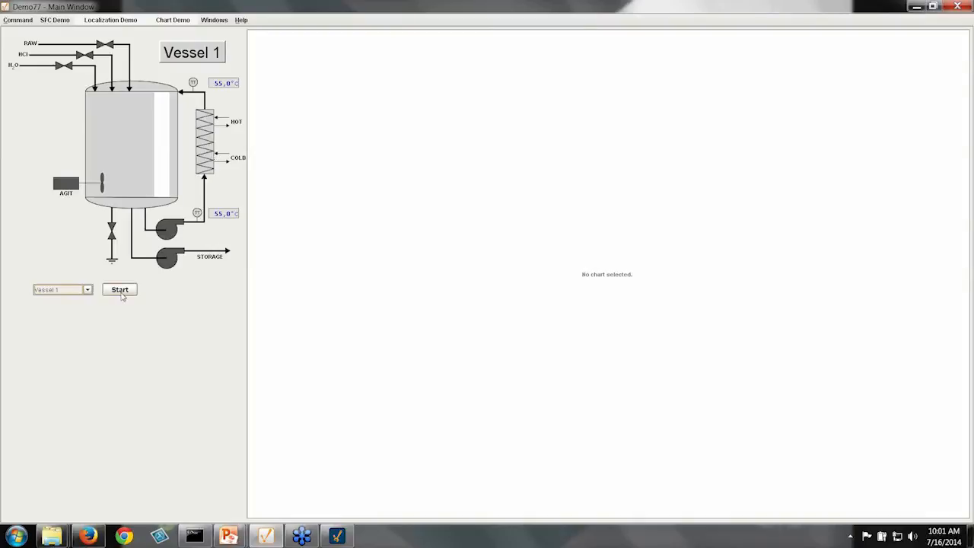
Start the Vessel 1 batch chart and accept its recipe, running through Water into HCl
left_click(120, 289)
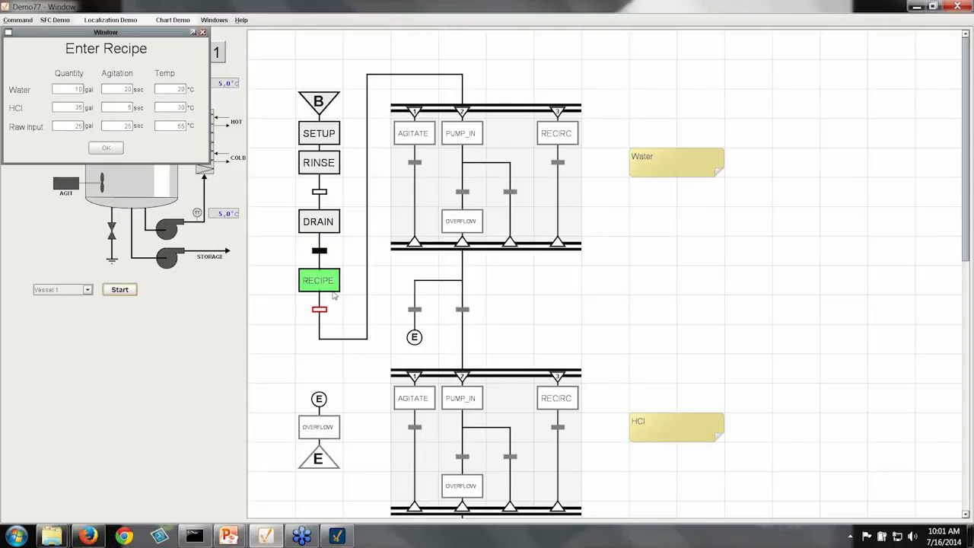
mouse_move(320, 308)
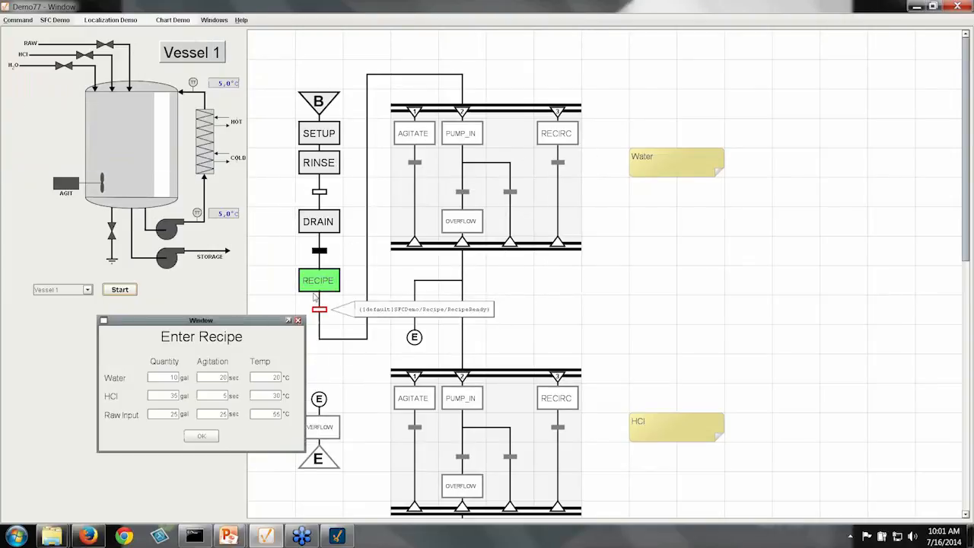
mouse_move(255, 321)
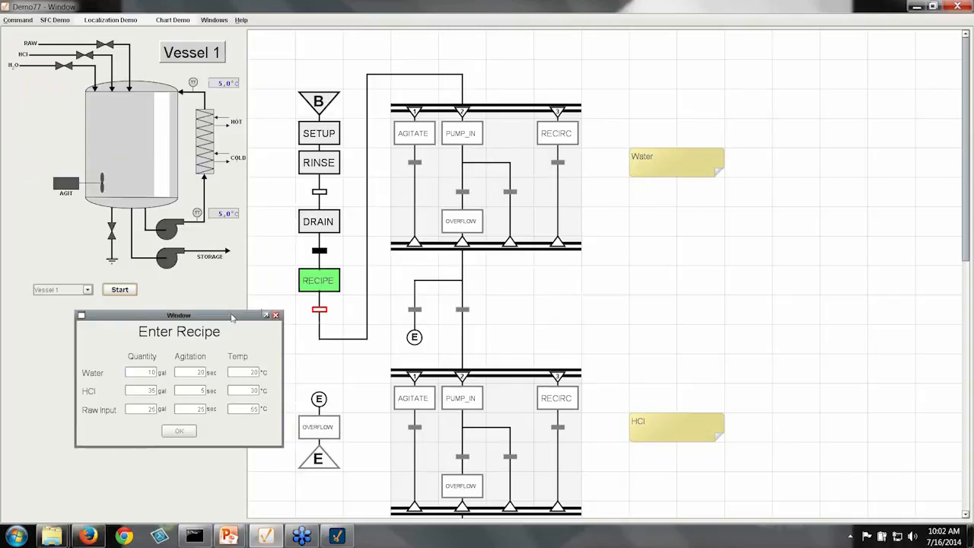
mouse_move(223, 308)
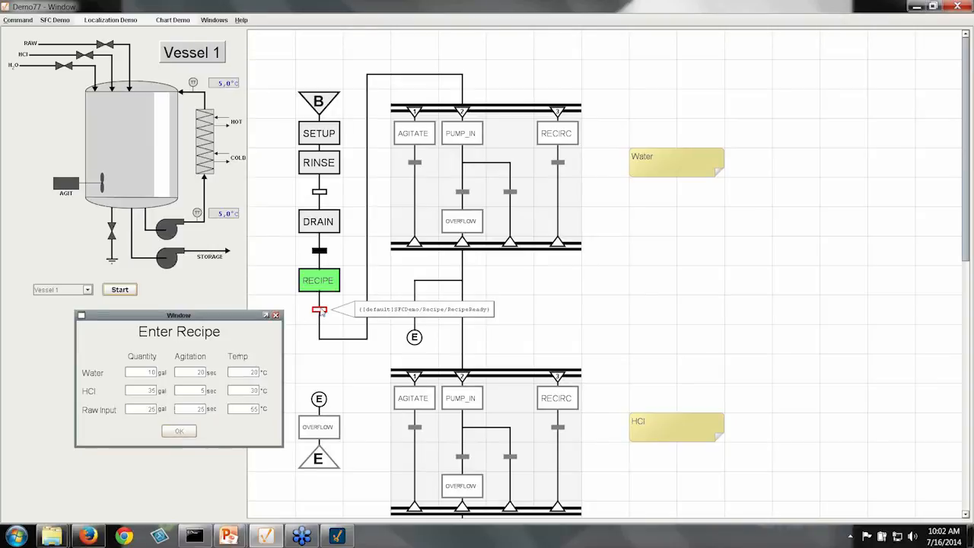
mouse_move(325, 321)
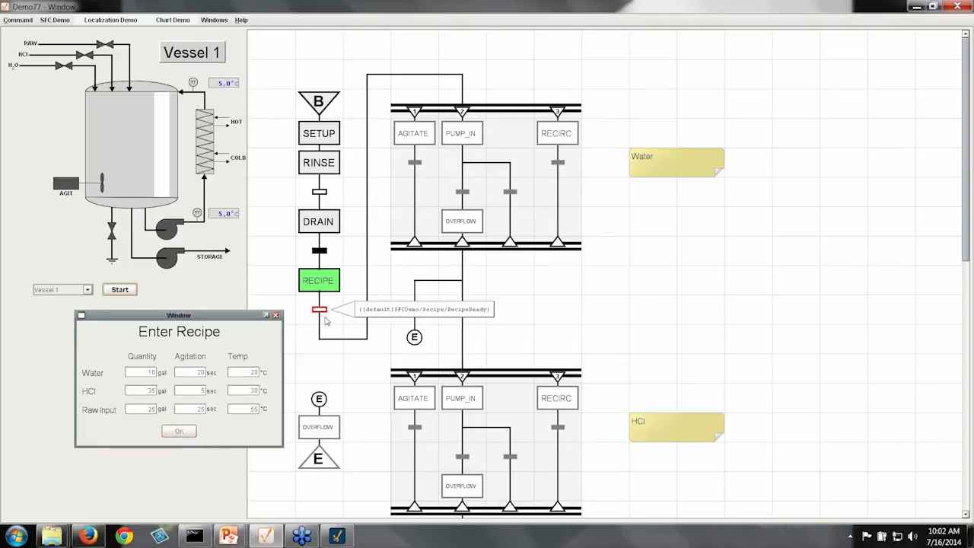
mouse_move(598, 189)
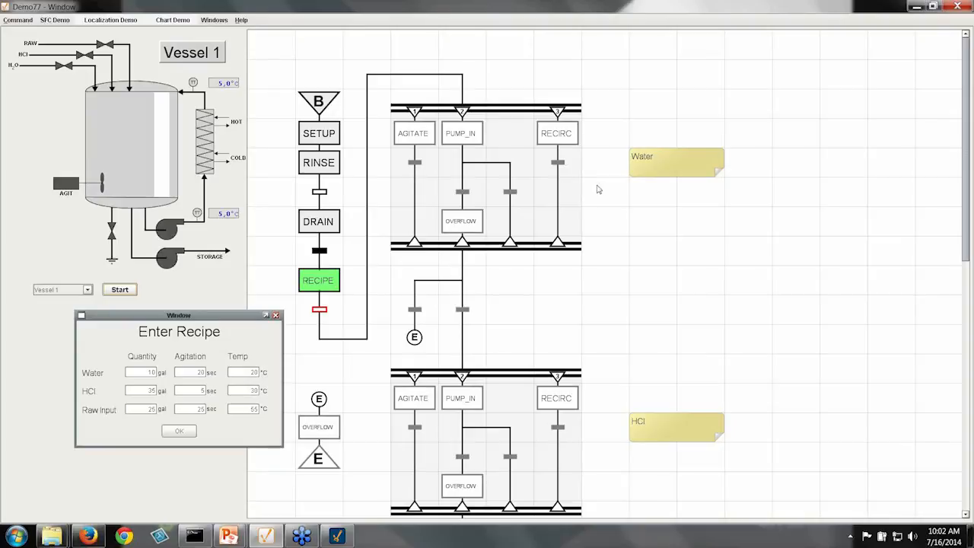
left_click(178, 431)
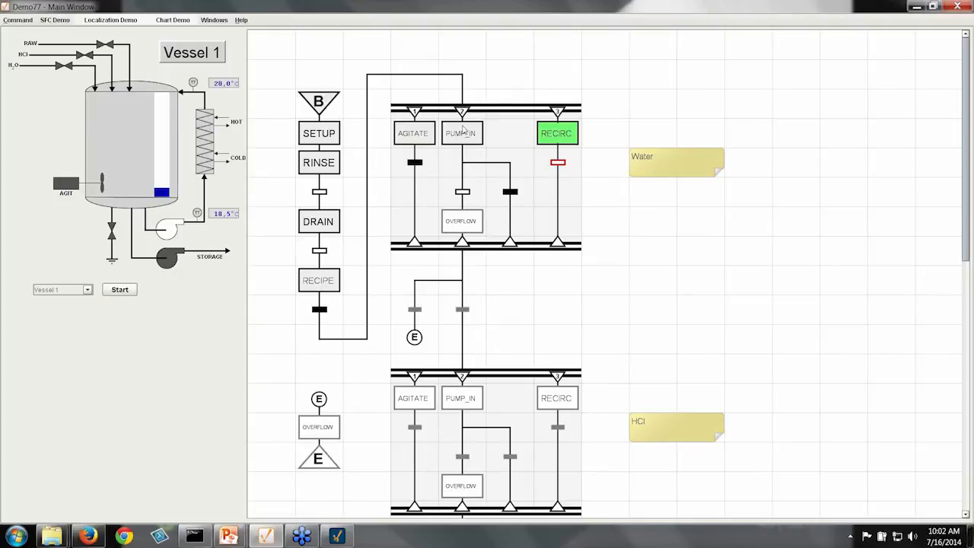
mouse_move(415, 157)
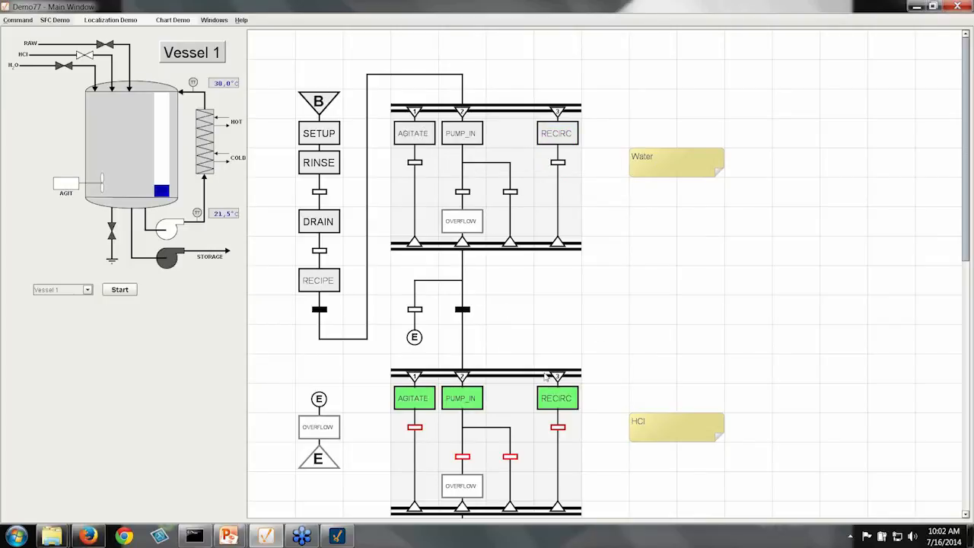
scroll("down", 3)
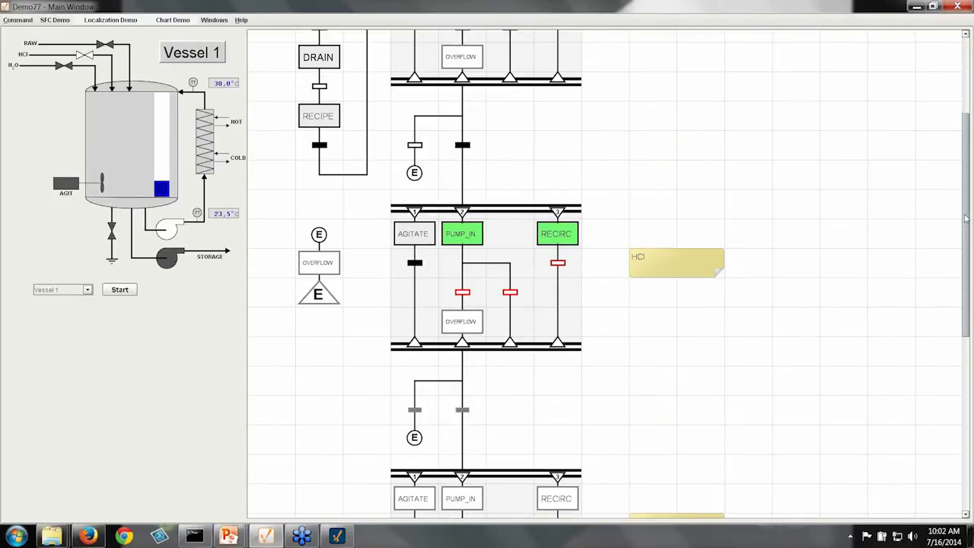
Follow Vessel 1's chart as the HCl branch completes, then list the vessels to pick another
scroll("down", 3)
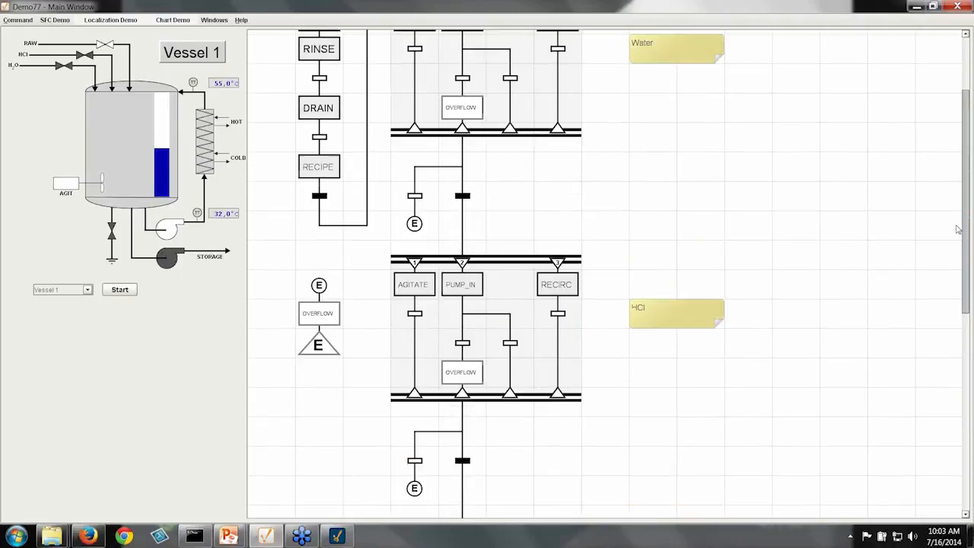
left_click(87, 289)
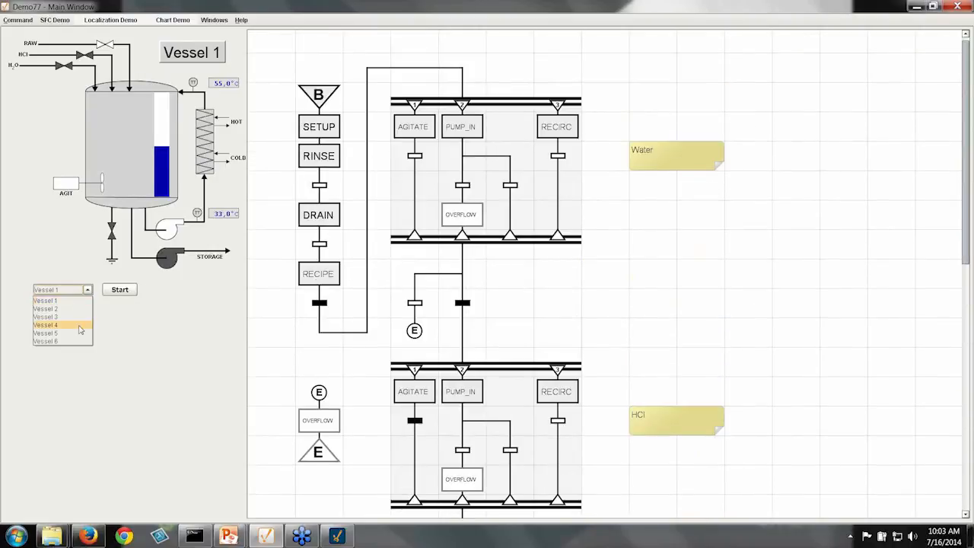
Select Vessel 4 and start its batch chart instance
left_click(46, 325)
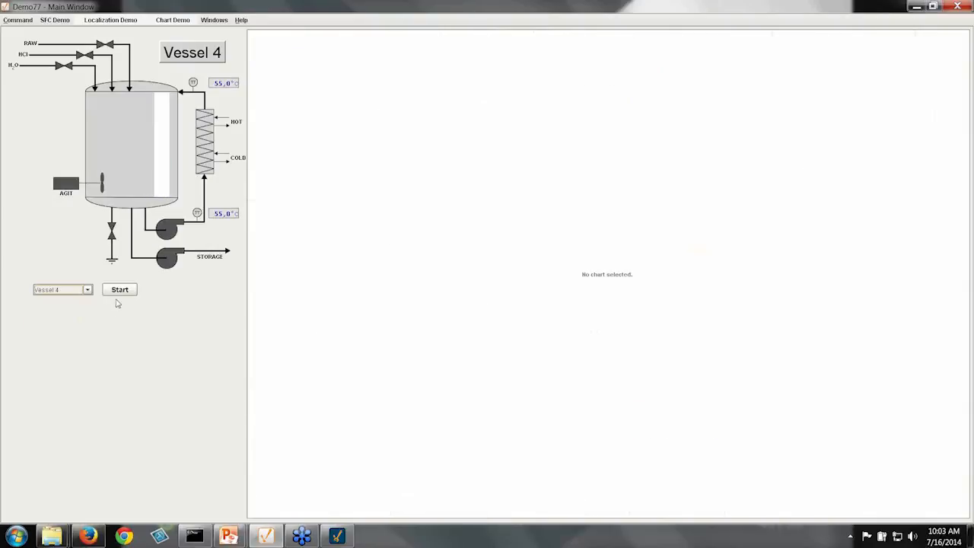
left_click(119, 289)
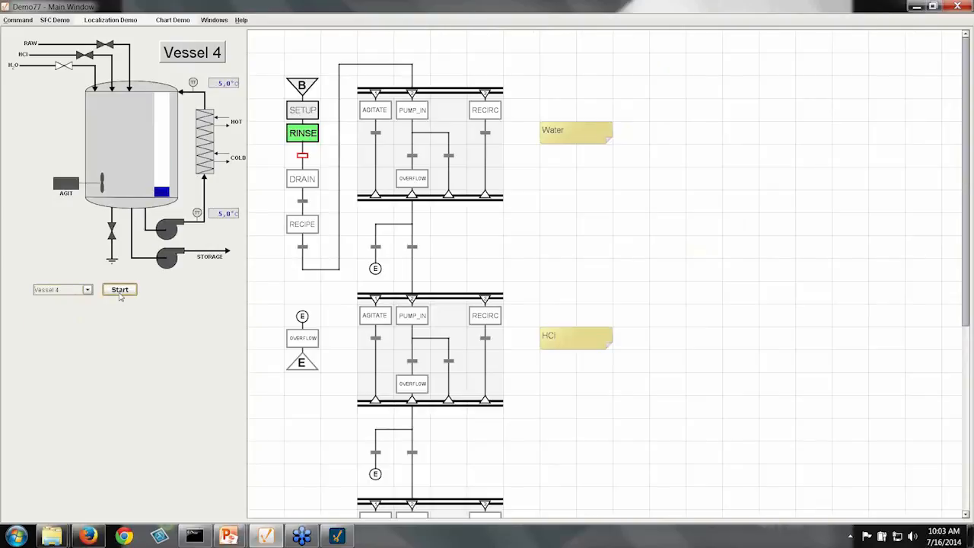
left_click(120, 289)
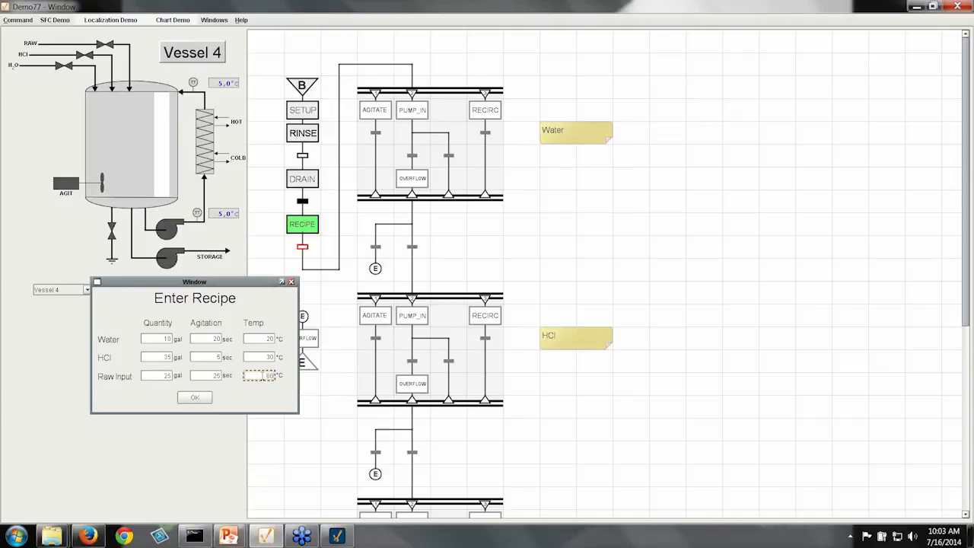
Enter a 40 sec HCl agitation in Vessel 4's recipe and submit it so the Water branch runs
left_click(206, 357)
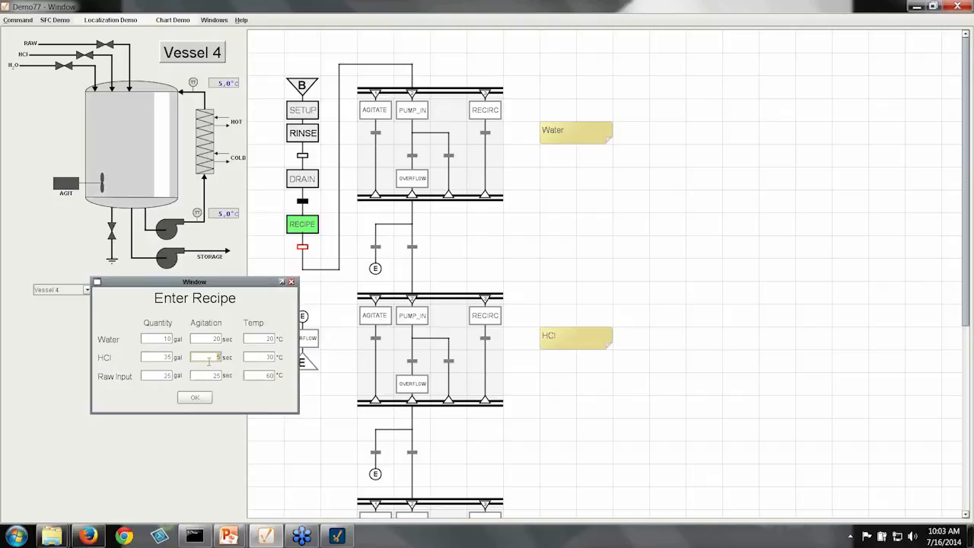
type("40")
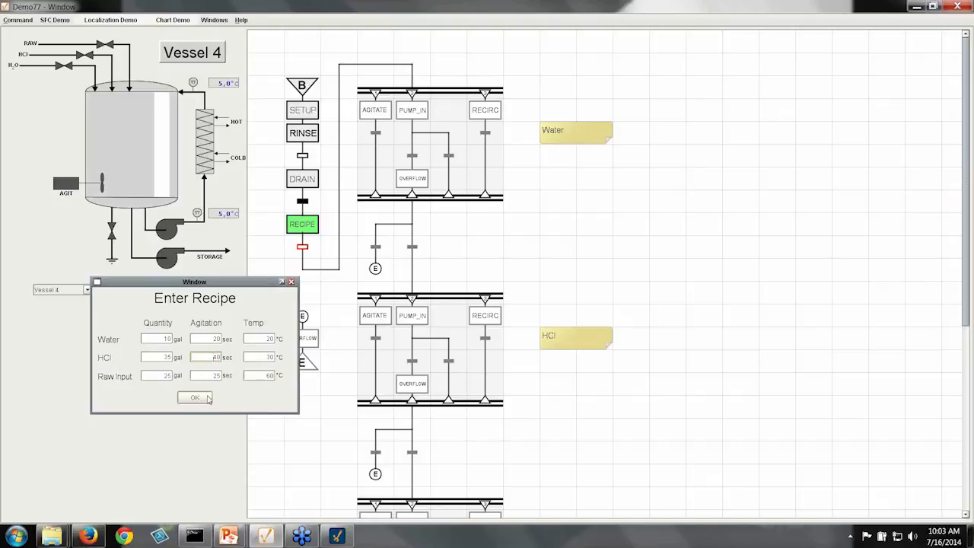
left_click(194, 397)
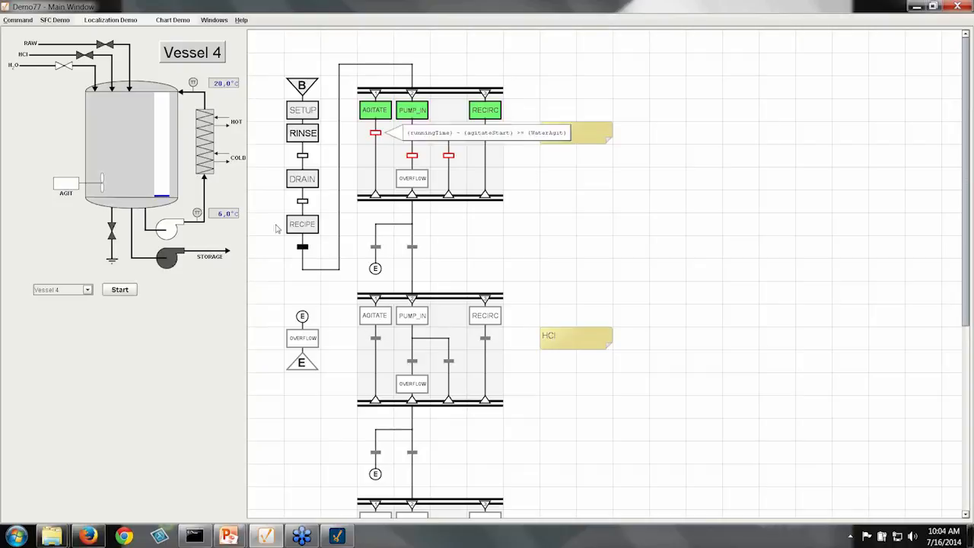
left_click(86, 289)
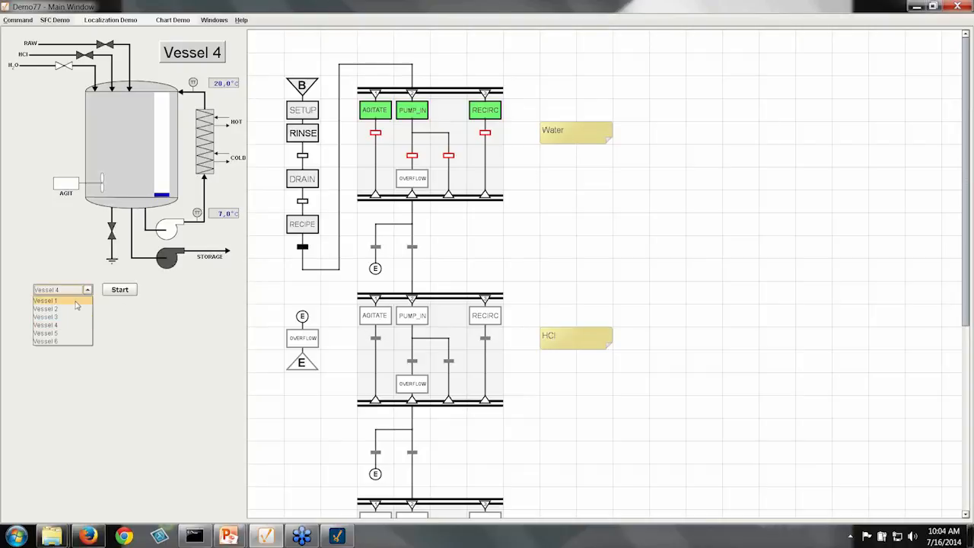
Select Vessel 3, start its chart and accept the default recipe so the Water branch begins
left_click(46, 300)
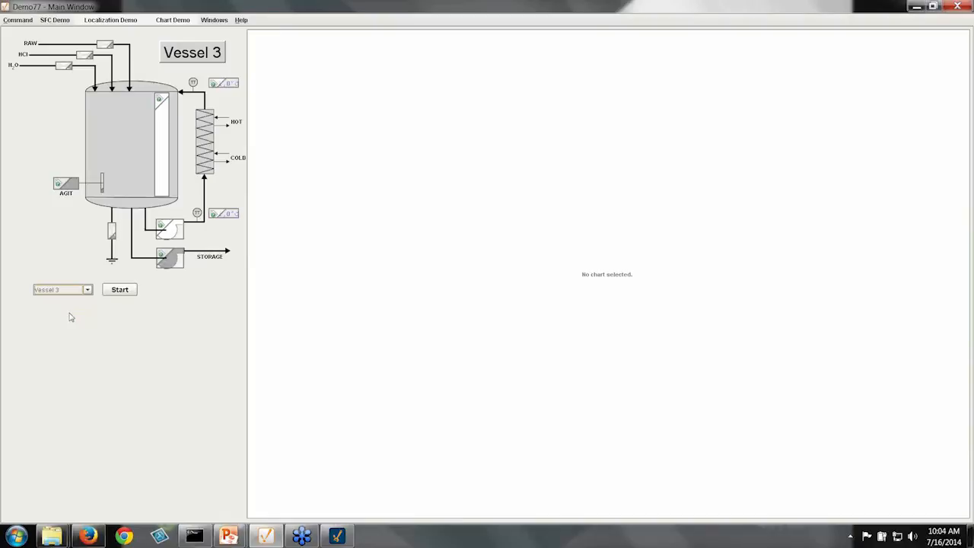
left_click(120, 290)
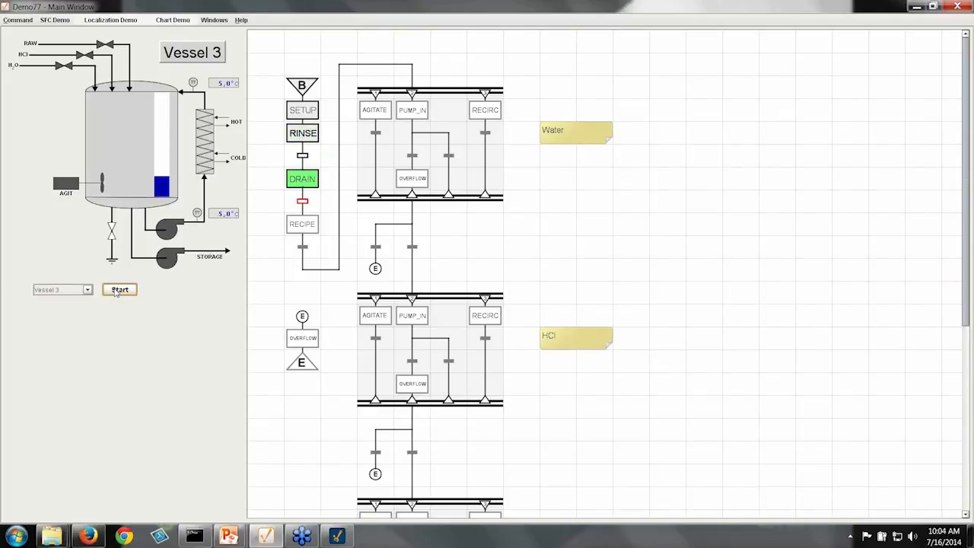
left_click(119, 290)
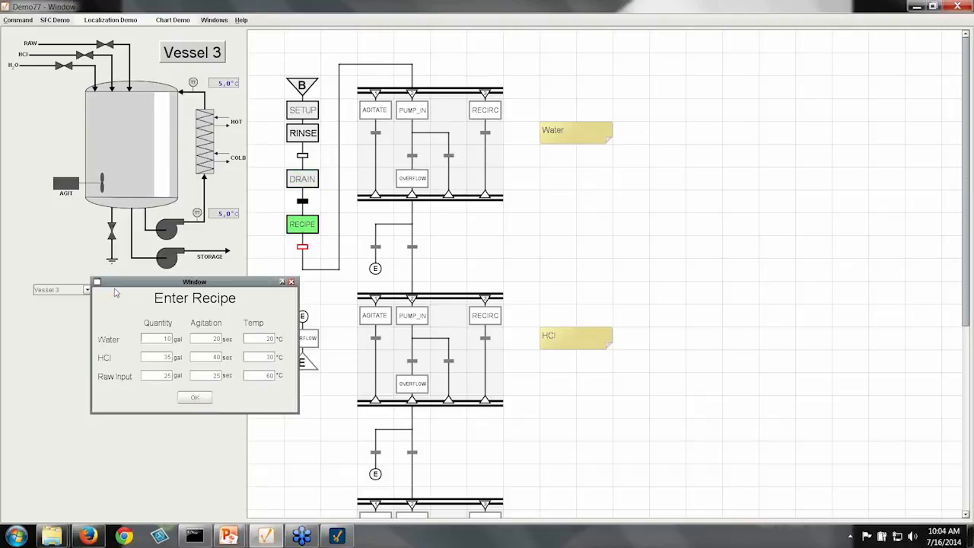
left_click(194, 398)
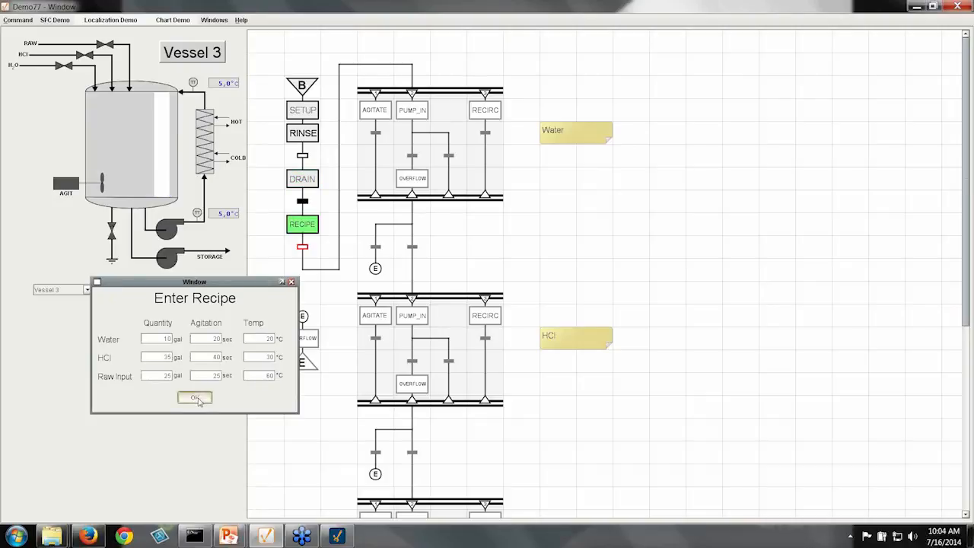
left_click(195, 398)
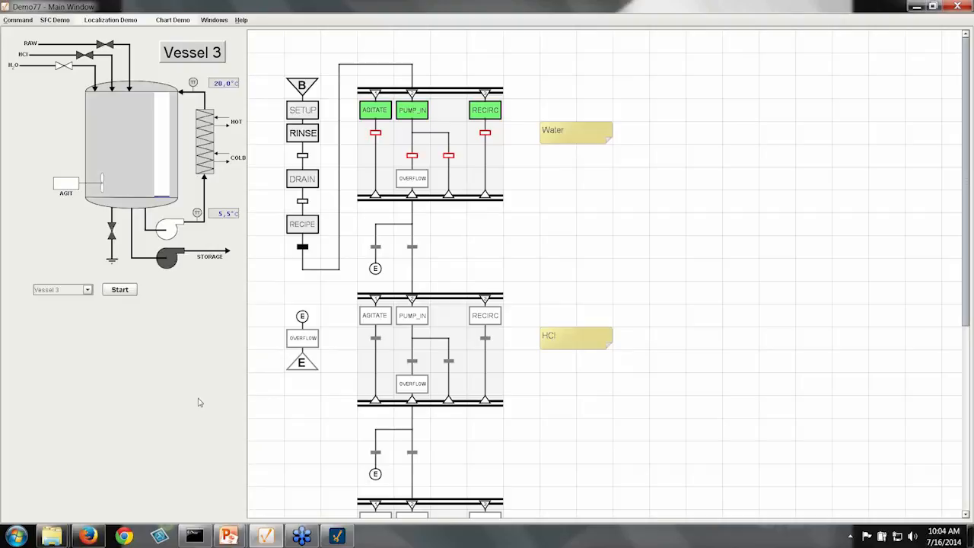